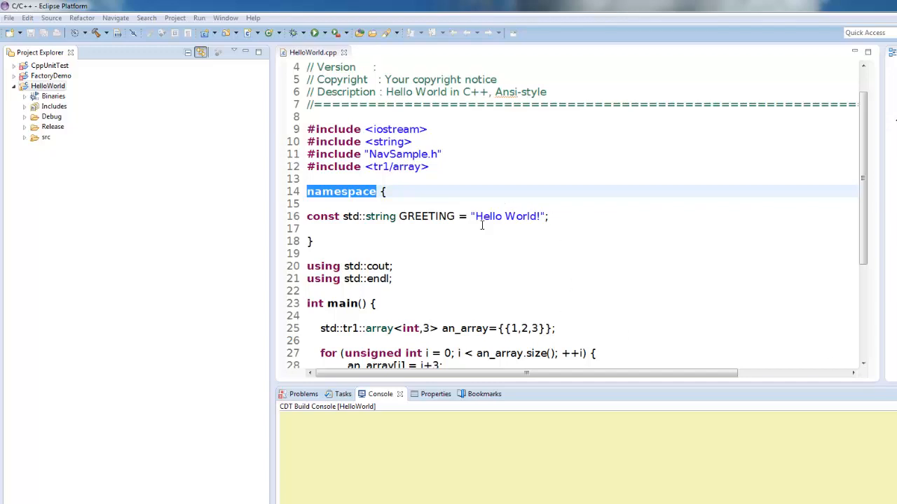
{"action": "mouse_move", "coordinate": [482, 254]}
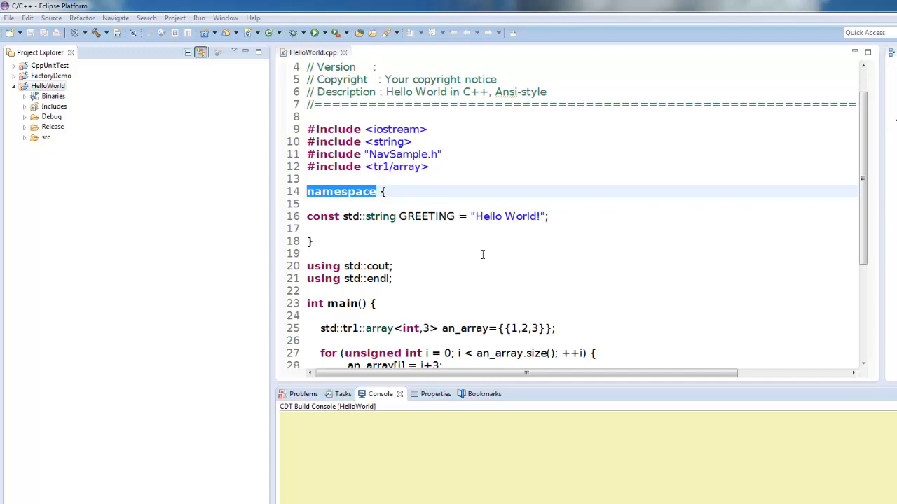
{"action": "mouse_move", "coordinate": [490, 265]}
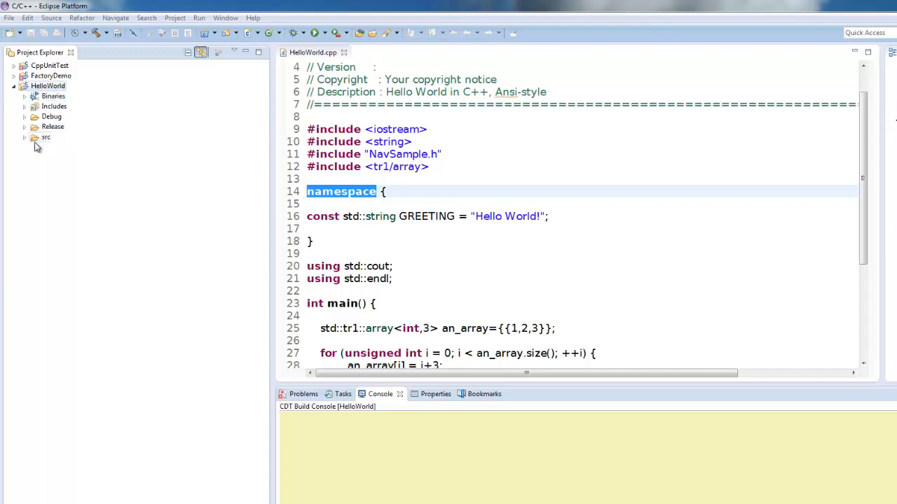
Copy HelloWorld.cpp's full Location path from its Properties dialog, then close the dialog
{"action": "left_click", "coordinate": [24, 136]}
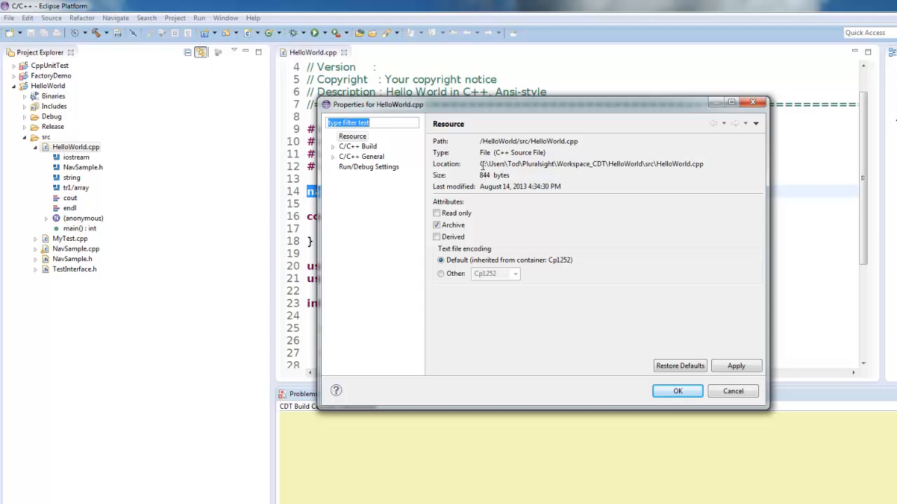
{"action": "triple_click", "coordinate": [592, 163]}
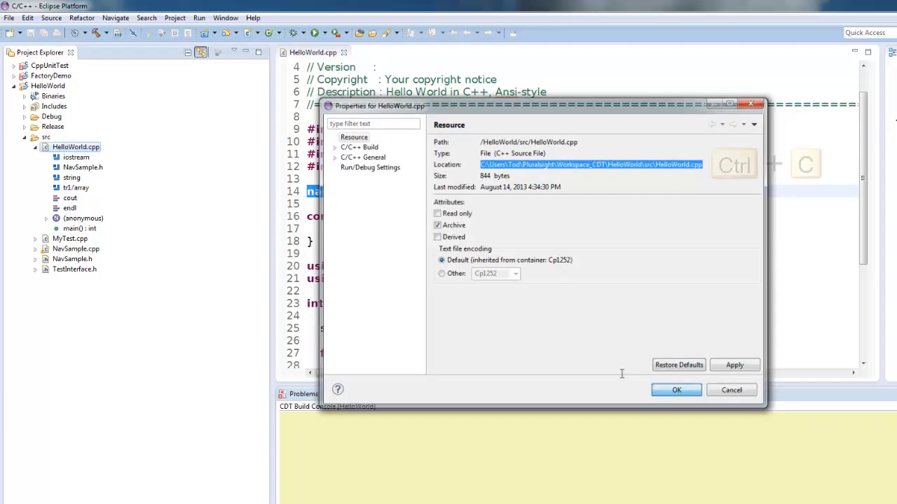
{"action": "left_click", "coordinate": [730, 390]}
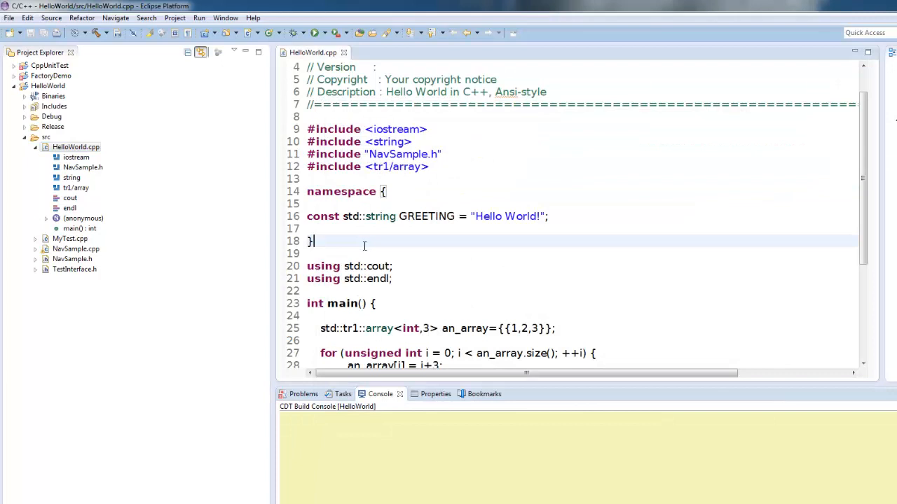
Paste the copied path into the code and open External Tools Configurations
{"action": "key", "text": "ctrl+v"}
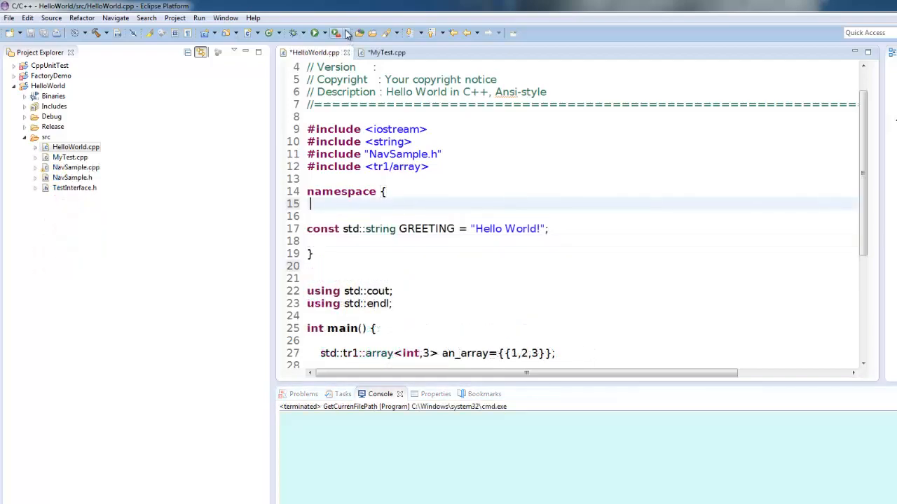
{"action": "left_click", "coordinate": [337, 32]}
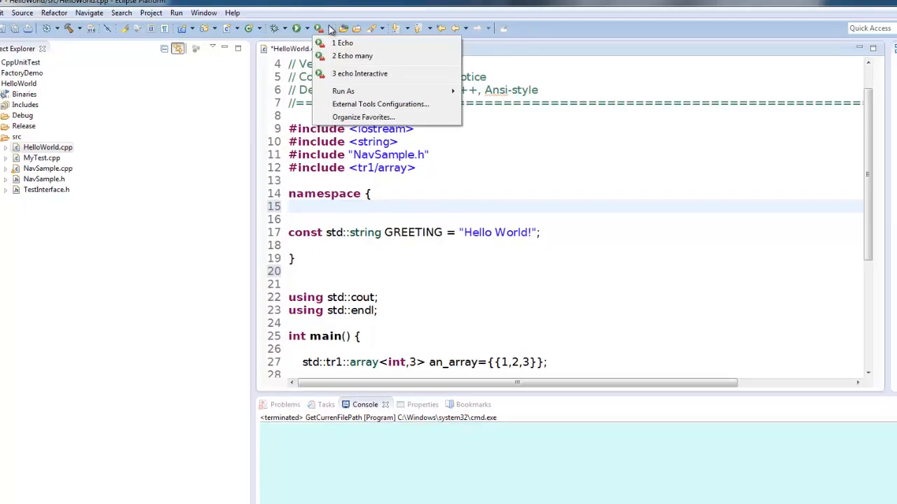
{"action": "left_click", "coordinate": [380, 104]}
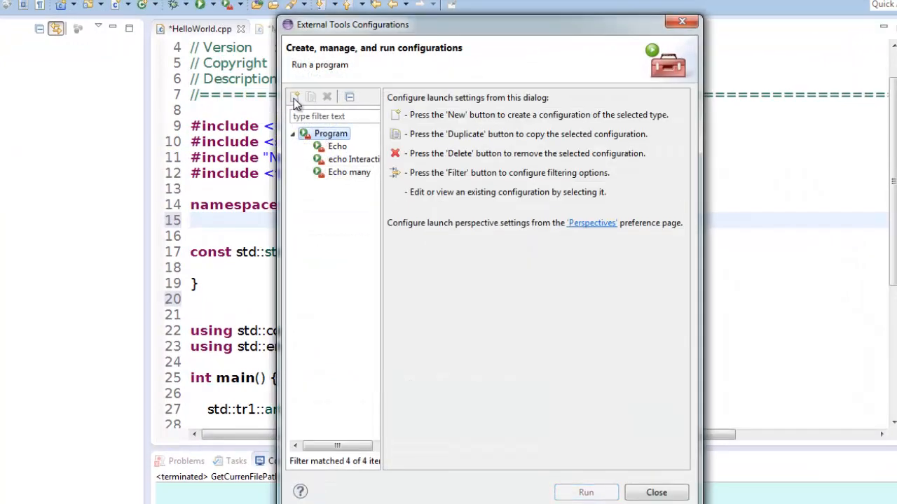
Create a new program configuration named GetCurrentFilePath
{"action": "left_click", "coordinate": [295, 97]}
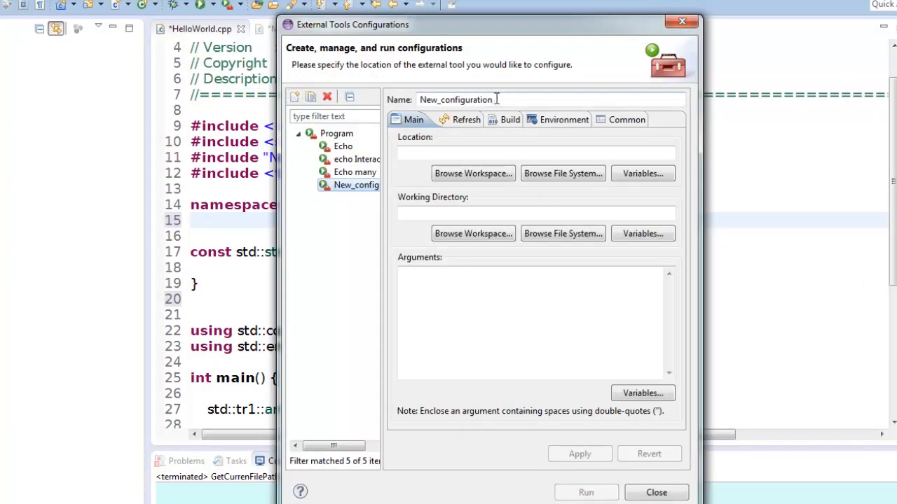
{"action": "type", "text": "Get"}
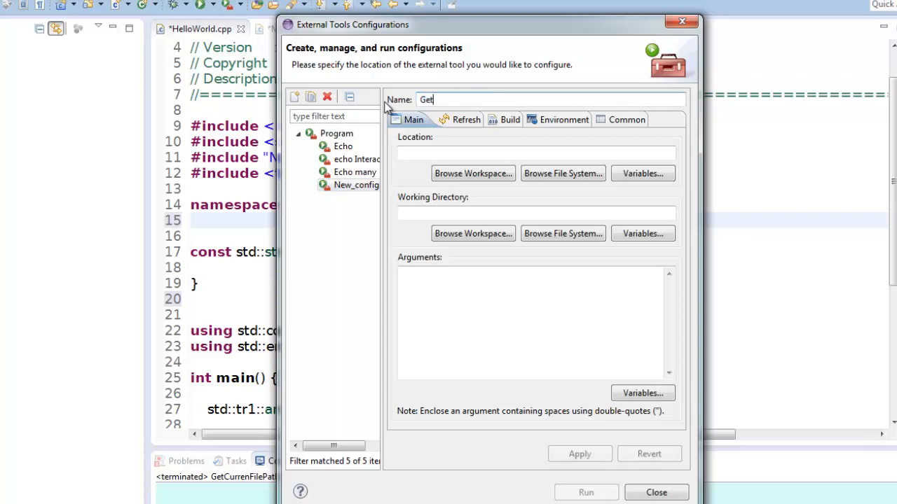
{"action": "type", "text": "CurrentFilePath"}
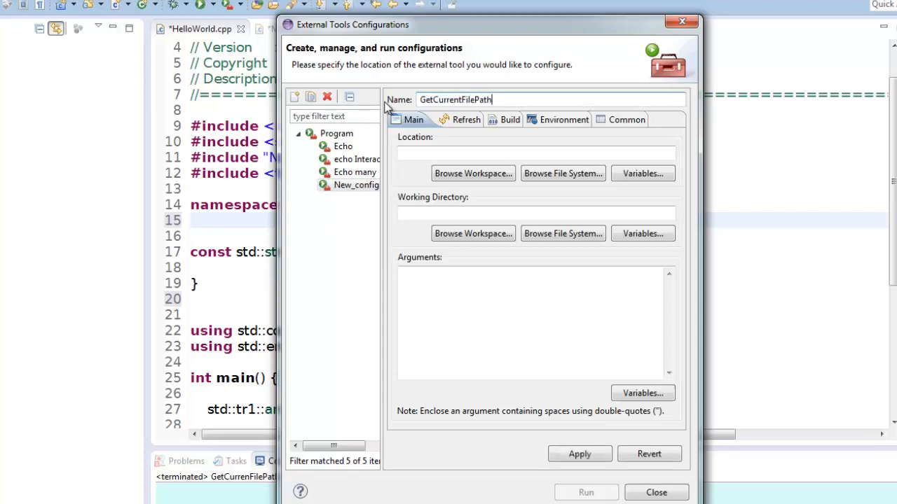
Set the tool's location to the env_var variable with argument ComSpec
{"action": "left_click", "coordinate": [532, 153]}
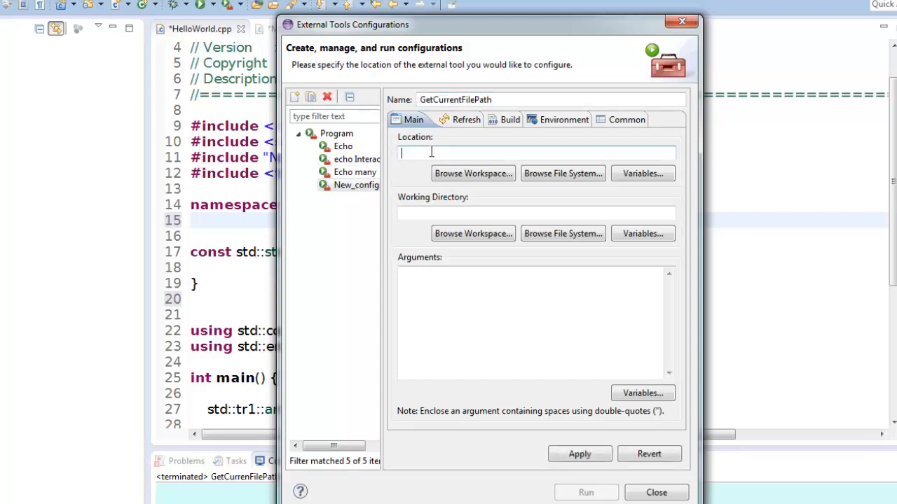
{"action": "left_click", "coordinate": [641, 173]}
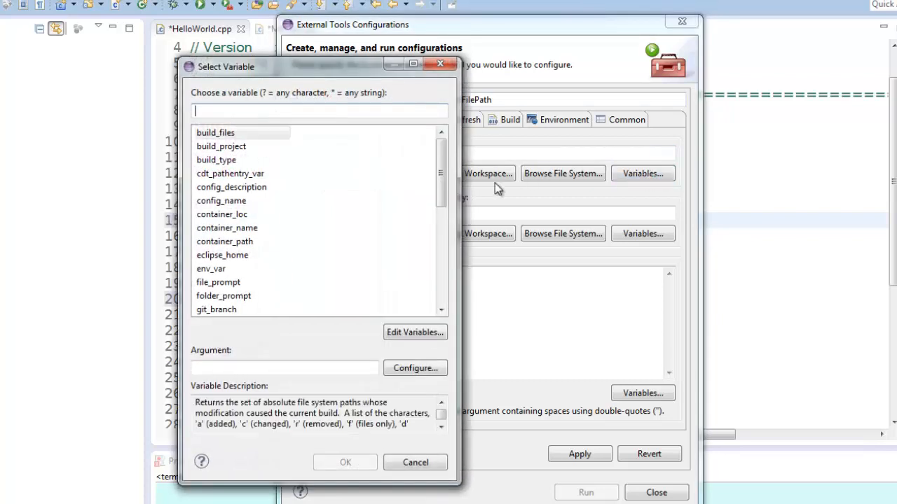
{"action": "scroll", "scroll_direction": "down", "scroll_amount": 3}
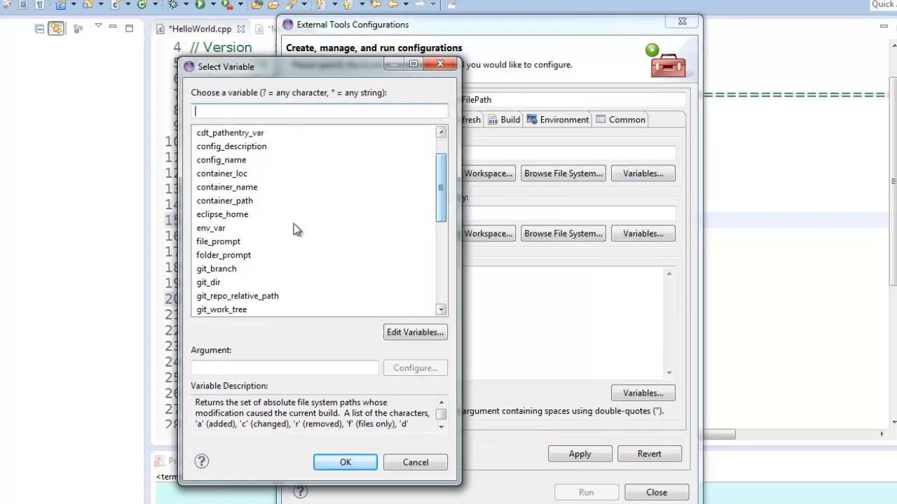
{"action": "left_click", "coordinate": [210, 227]}
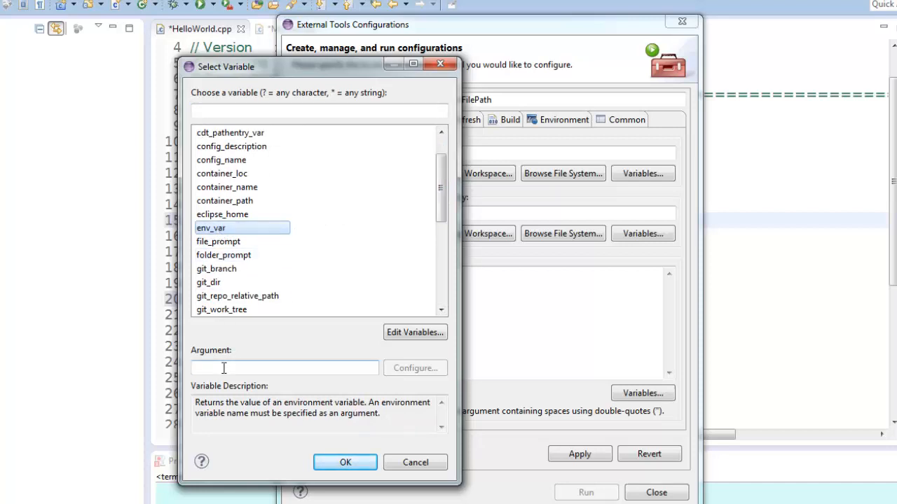
{"action": "type", "text": "ComSpec"}
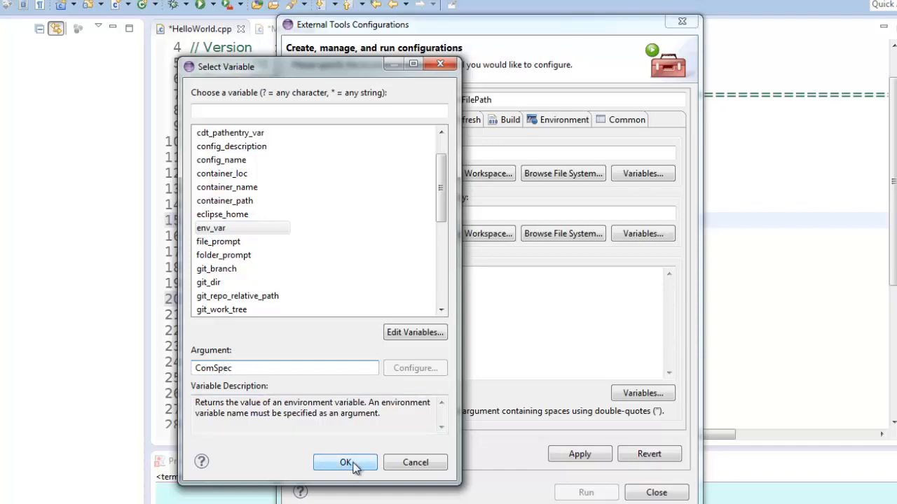
{"action": "left_click", "coordinate": [345, 462]}
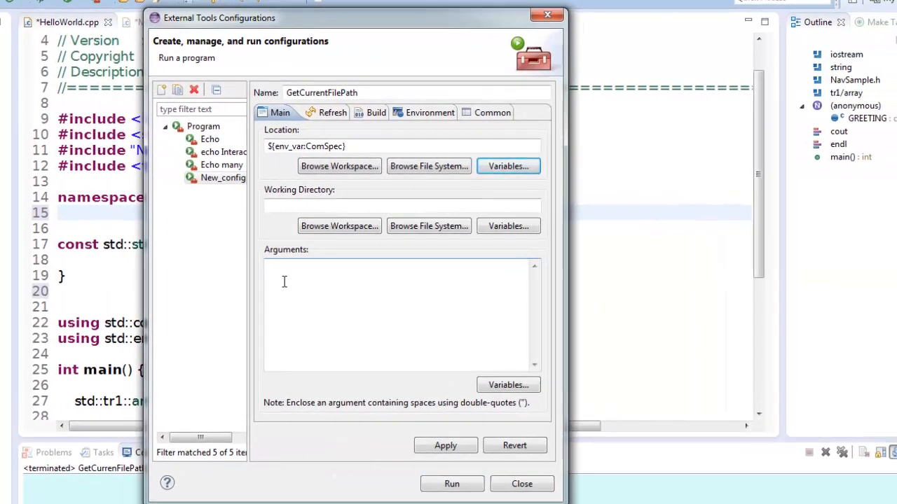
Set the arguments to /C echo ${selected_resource_loc} | clip
{"action": "type", "text": "/C"}
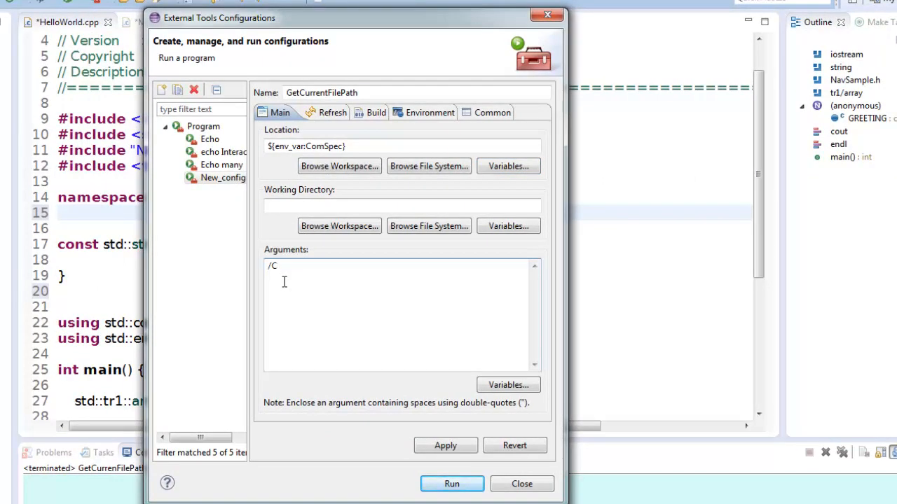
{"action": "type", "text": "echo"}
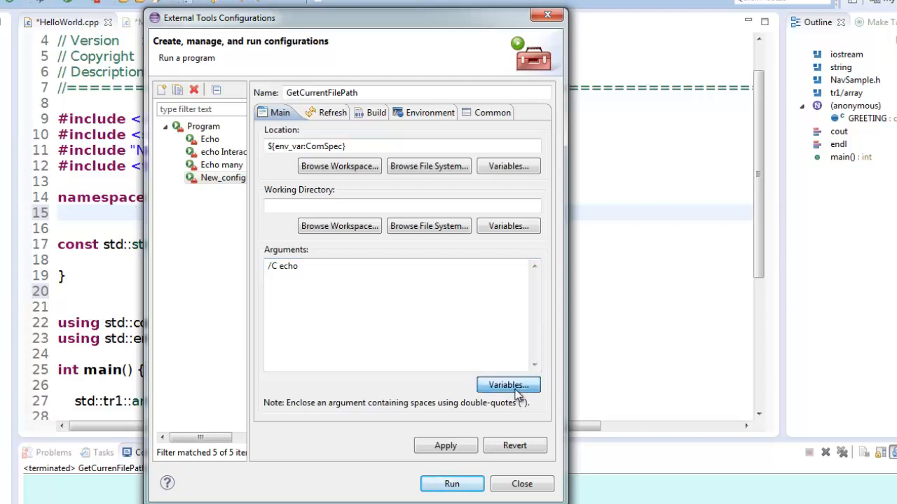
{"action": "left_click", "coordinate": [507, 384]}
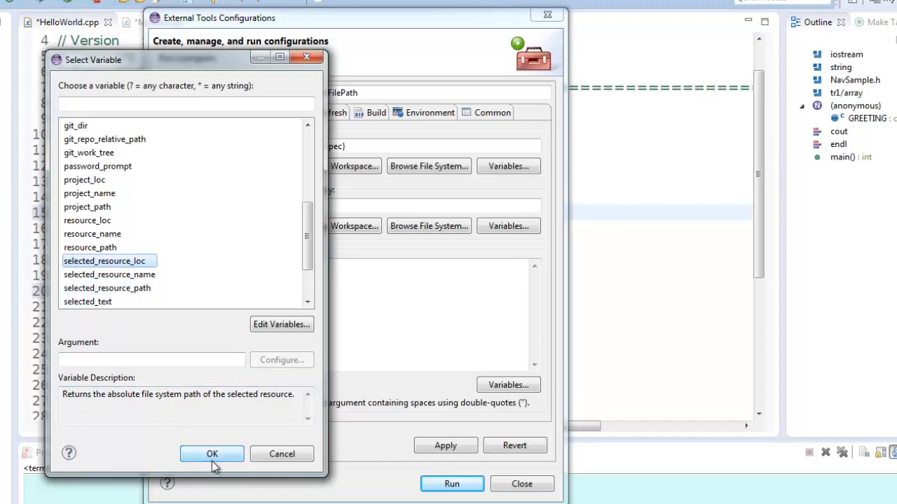
{"action": "left_click", "coordinate": [211, 454]}
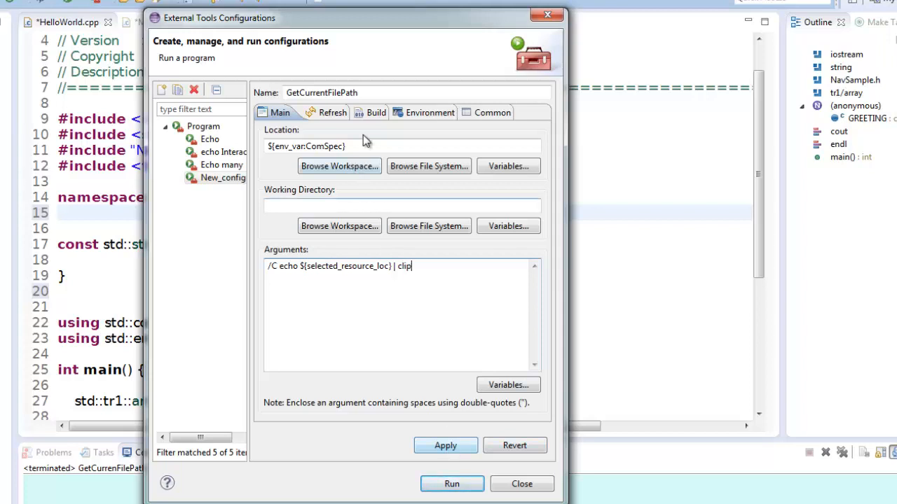
{"action": "left_click", "coordinate": [367, 112]}
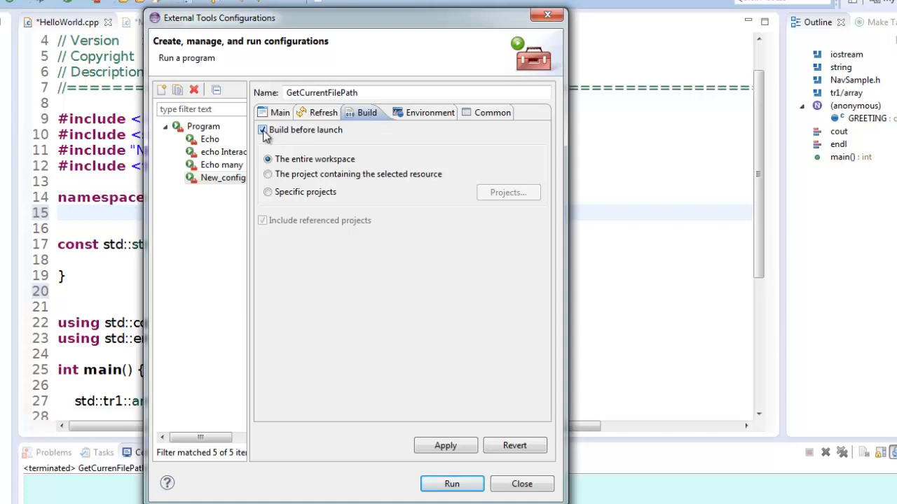
Disable 'Build before launch', add GetCurrentFilePath to External Tools favorites, and close
{"action": "left_click", "coordinate": [262, 129]}
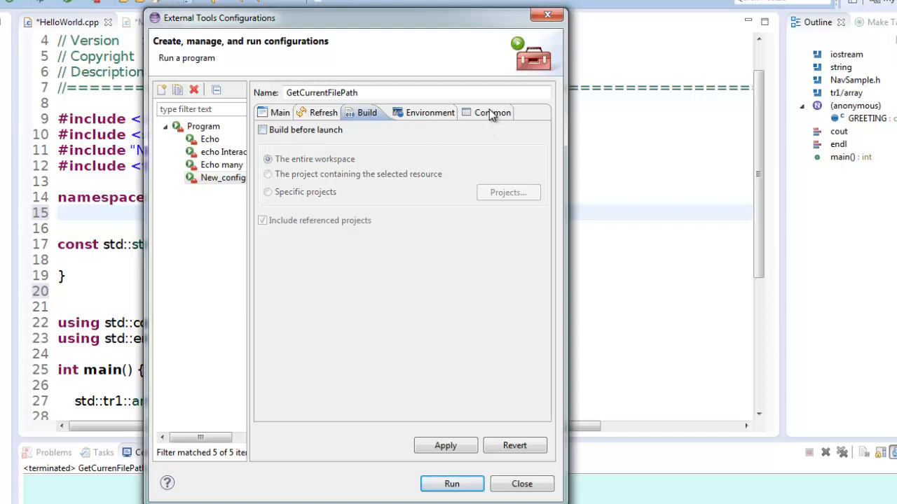
{"action": "left_click", "coordinate": [482, 112]}
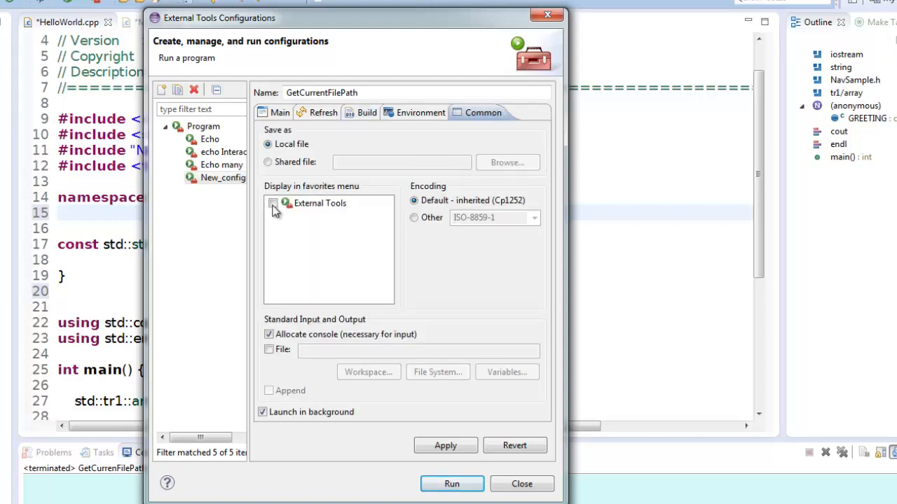
{"action": "left_click", "coordinate": [272, 204]}
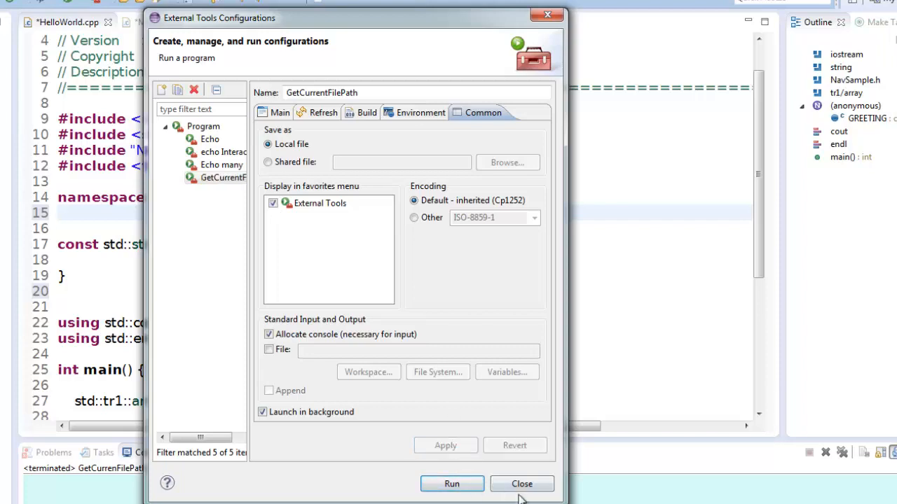
{"action": "left_click", "coordinate": [521, 483]}
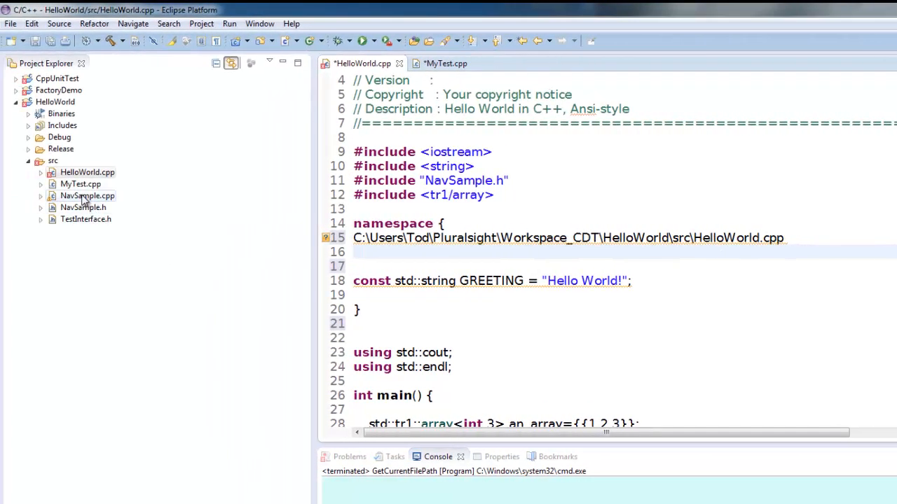
Select NavSample.cpp and run GetCurrentFilePath to copy its path
{"action": "left_click", "coordinate": [87, 195]}
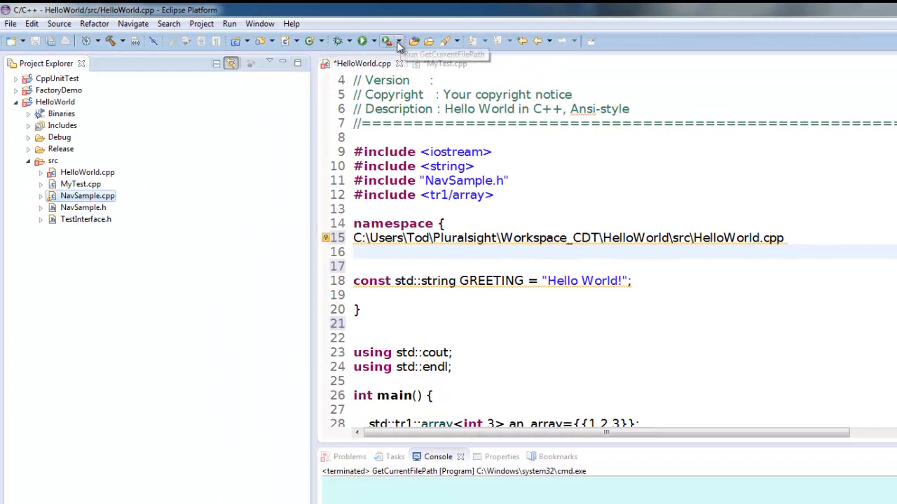
{"action": "left_click", "coordinate": [398, 39]}
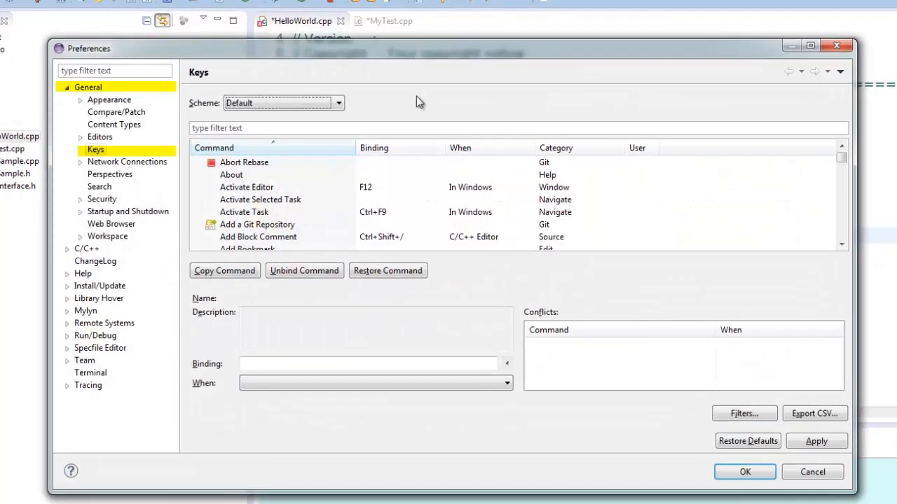
Bind Numpad_3 to Run Last Launched External Tool and save the preferences
{"action": "type", "text": "last"}
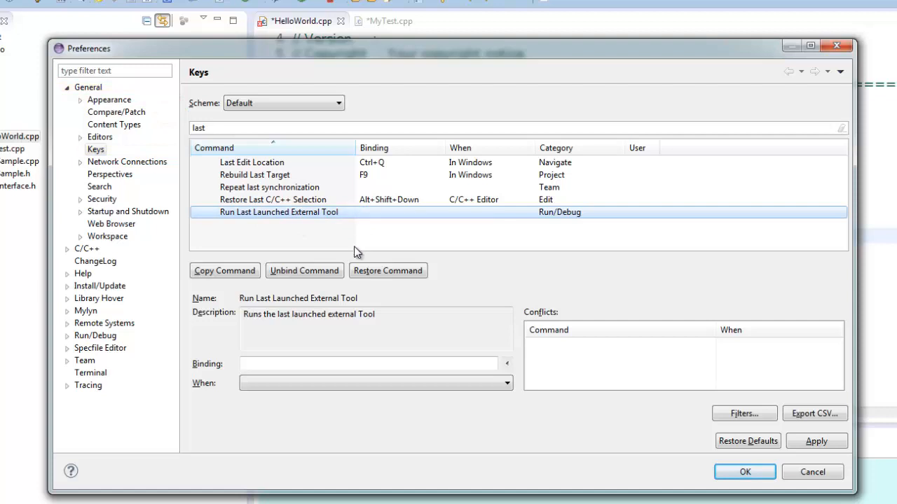
{"action": "left_click", "coordinate": [367, 363]}
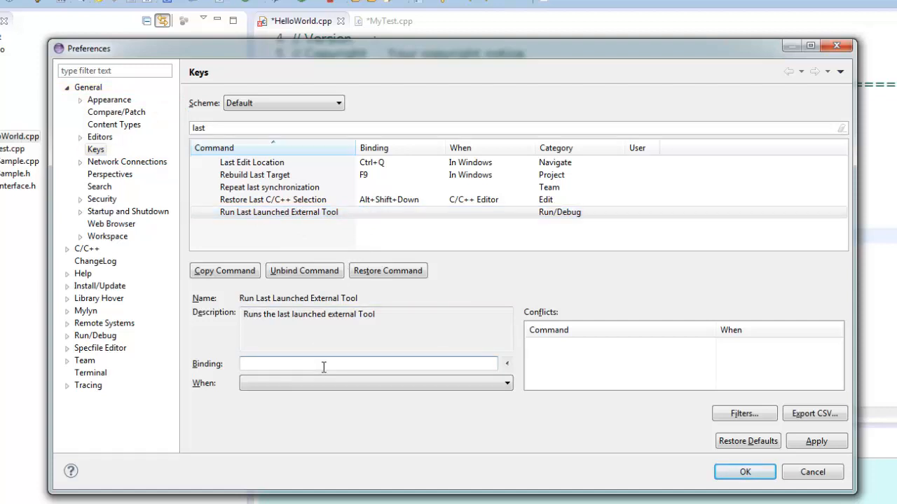
{"action": "type", "text": "Numpad_3"}
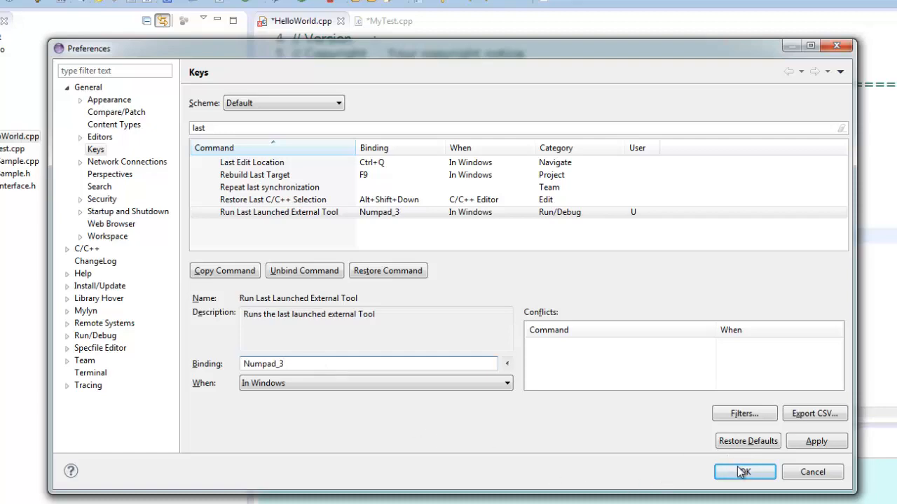
{"action": "left_click", "coordinate": [744, 471]}
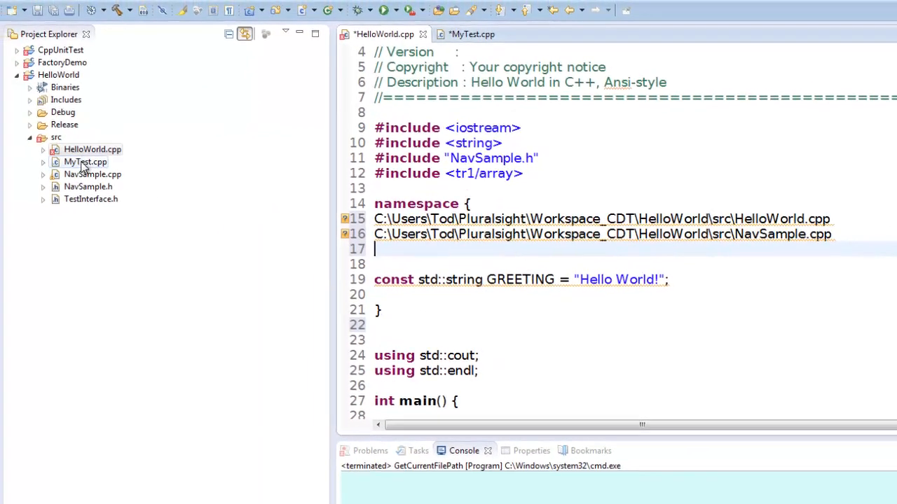
Open MyTest.cpp and paste its copied full path on line 10
{"action": "left_click", "coordinate": [471, 33]}
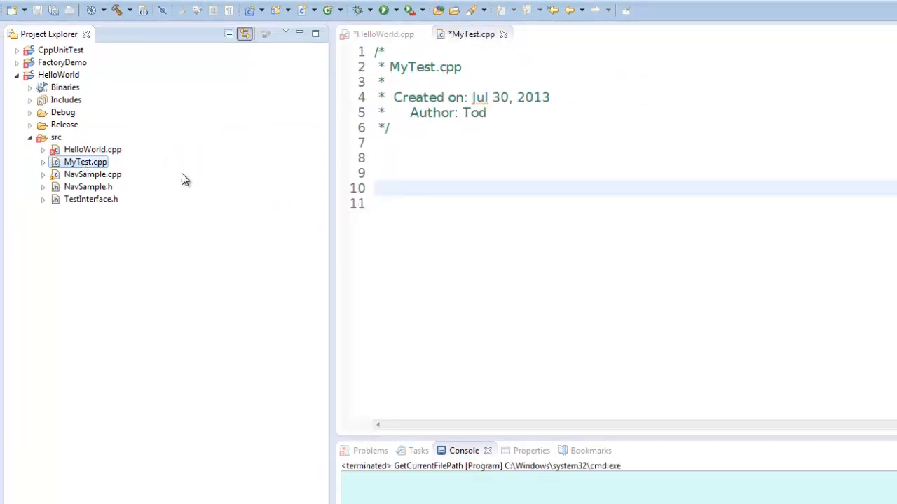
{"action": "key", "text": "ctrl+v"}
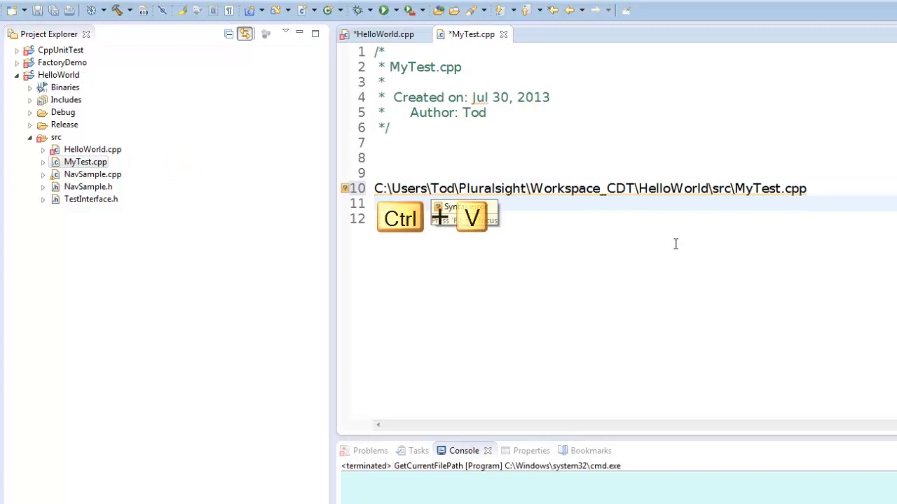
{"action": "key", "text": "ctrl+v"}
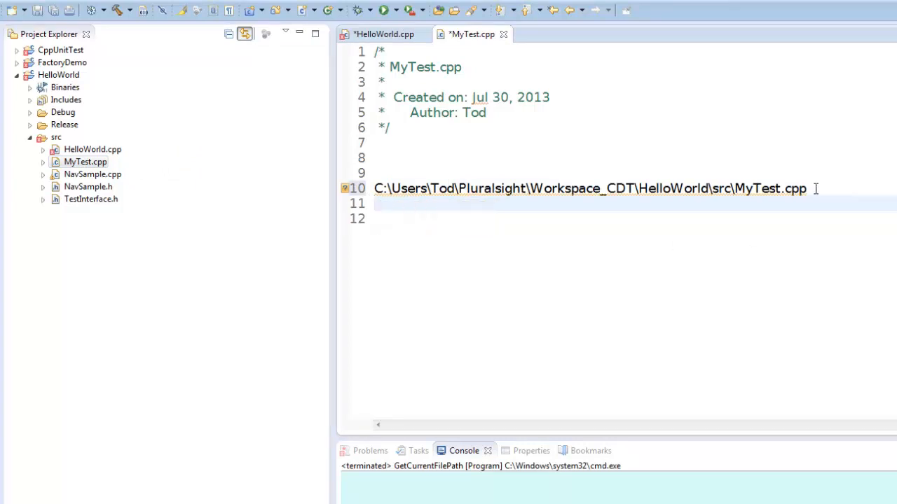